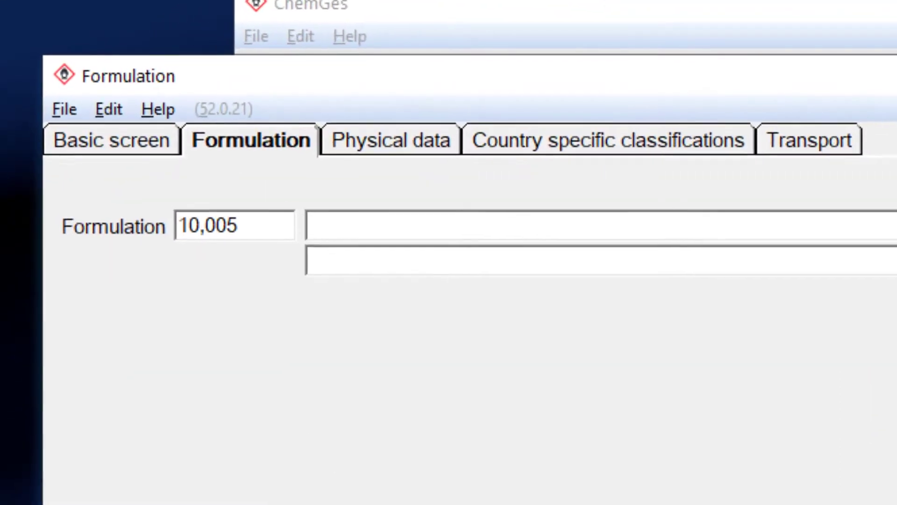
Step: Name the preparation 'Test preparation' and enter formaldehyde with its 10- percent range
{"action": "type", "text": "Test p"}
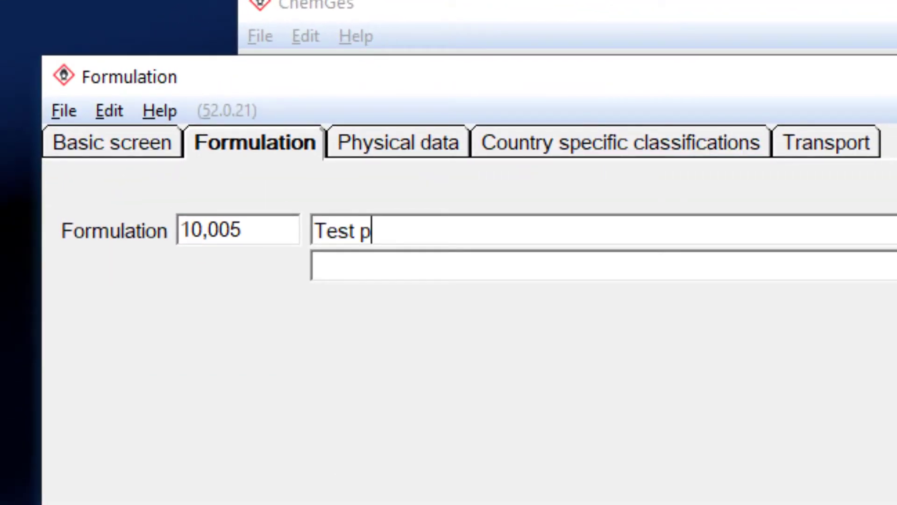
{"action": "type", "text": "reparation"}
{"action": "type", "text": ">"}
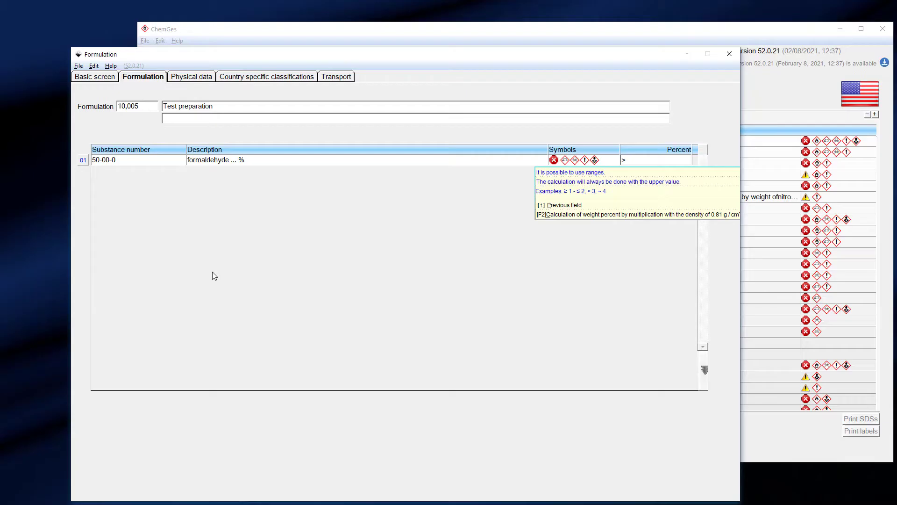
{"action": "type", "text": "10-<20"}
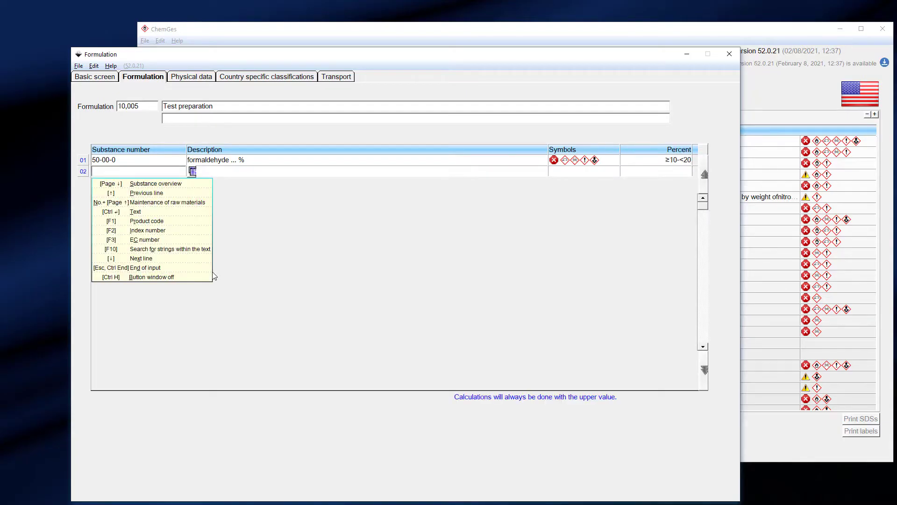
Step: Add toluene at >2 % and the dibenzo chlorine compound at 12.5 %
{"action": "type", "text": "TOLUENE"}
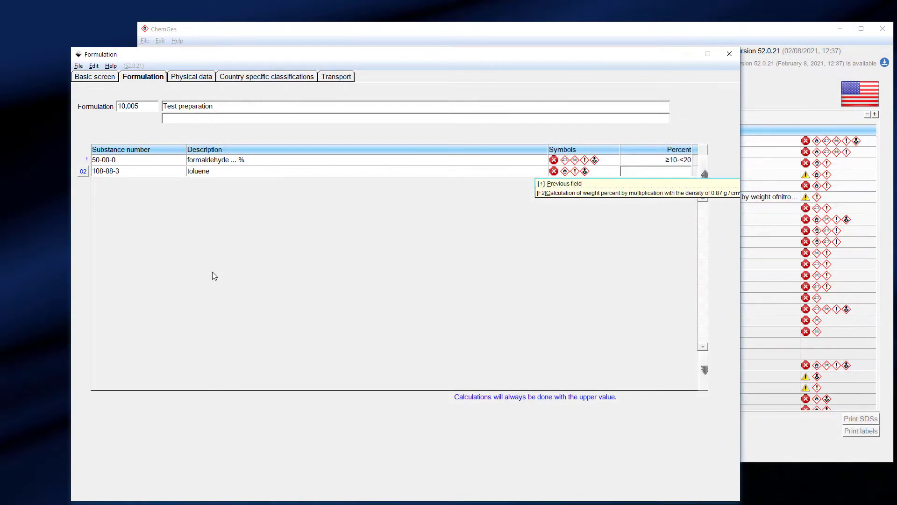
{"action": "type", "text": ">25"}
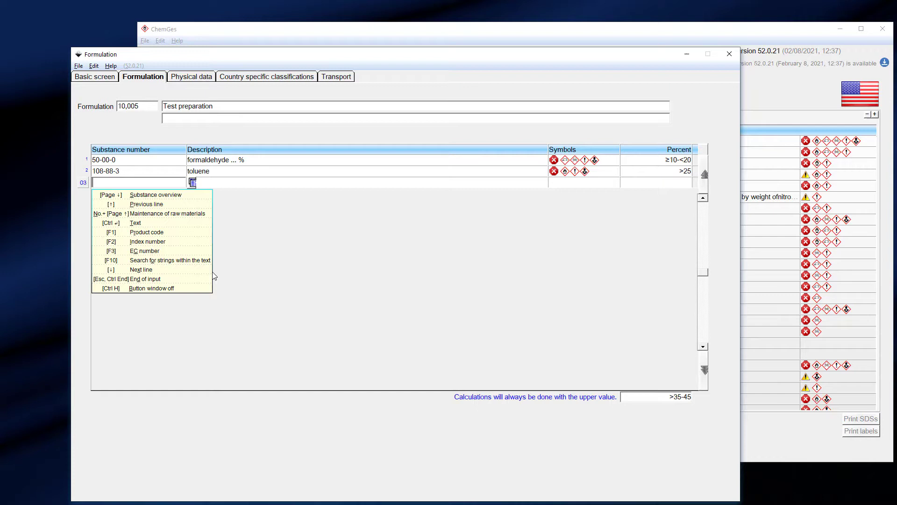
{"action": "type", "text": "CHLOR"}
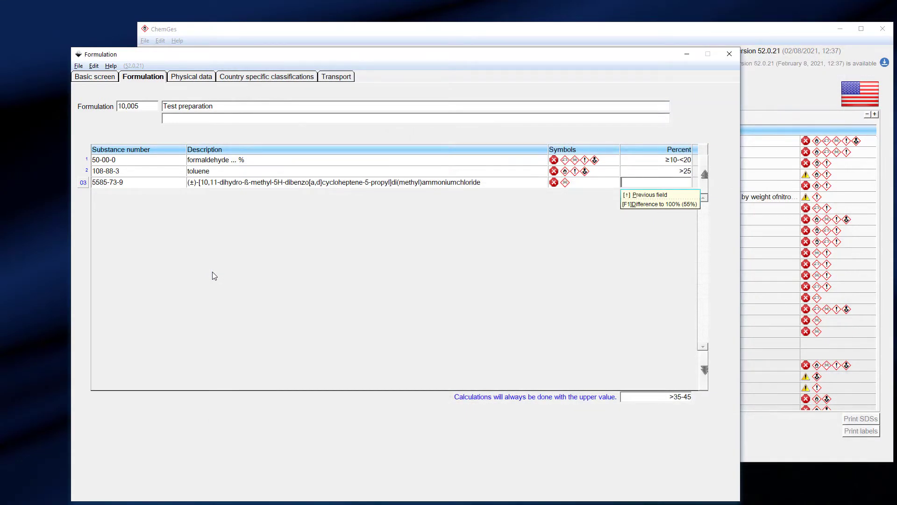
{"action": "type", "text": "12.5"}
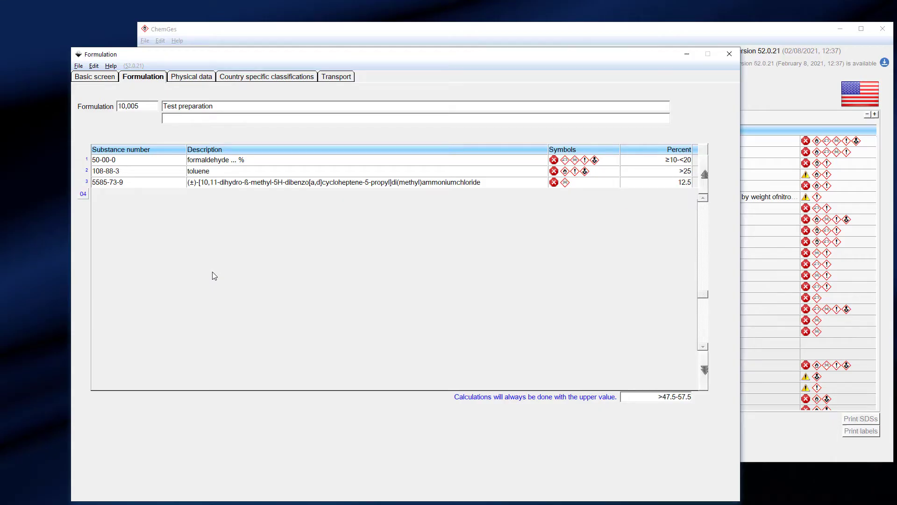
Step: Add ethanol at 10-20 % and confirm the ingredient list
{"action": "type", "text": "ETHAN"}
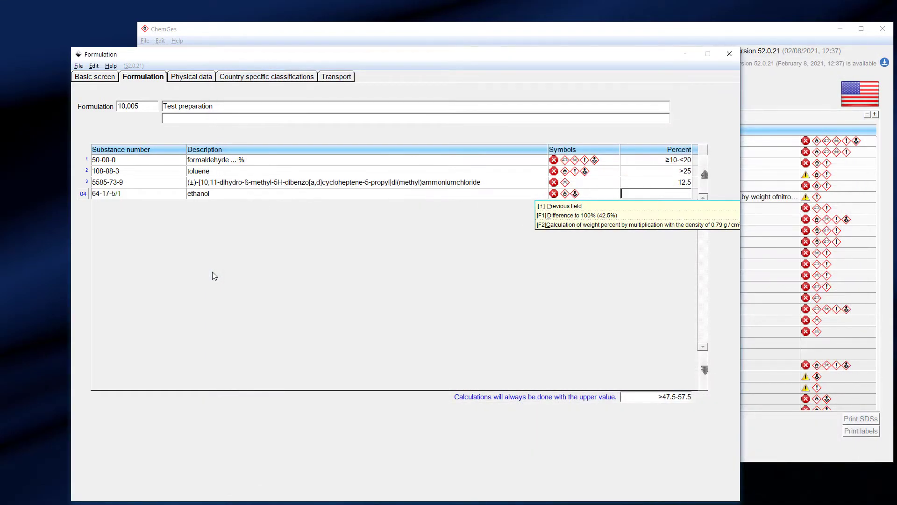
{"action": "type", "text": "10-20"}
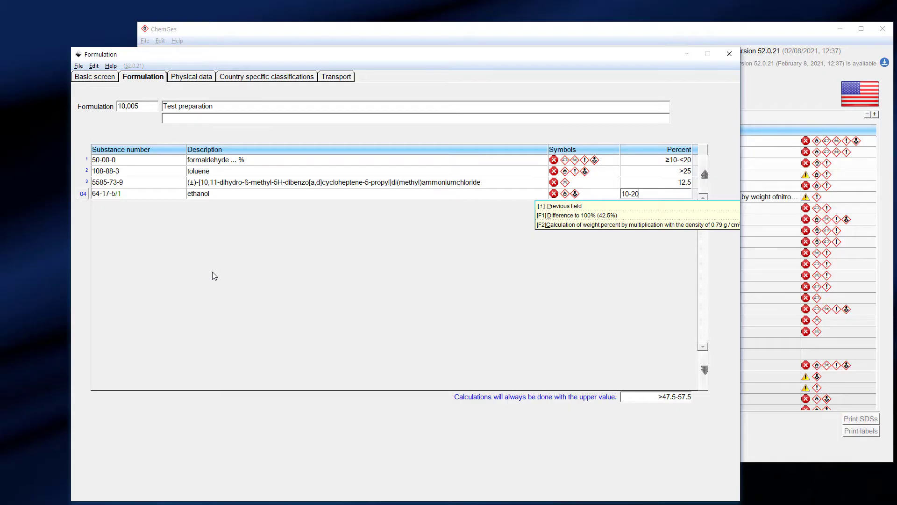
{"action": "key", "text": "Enter"}
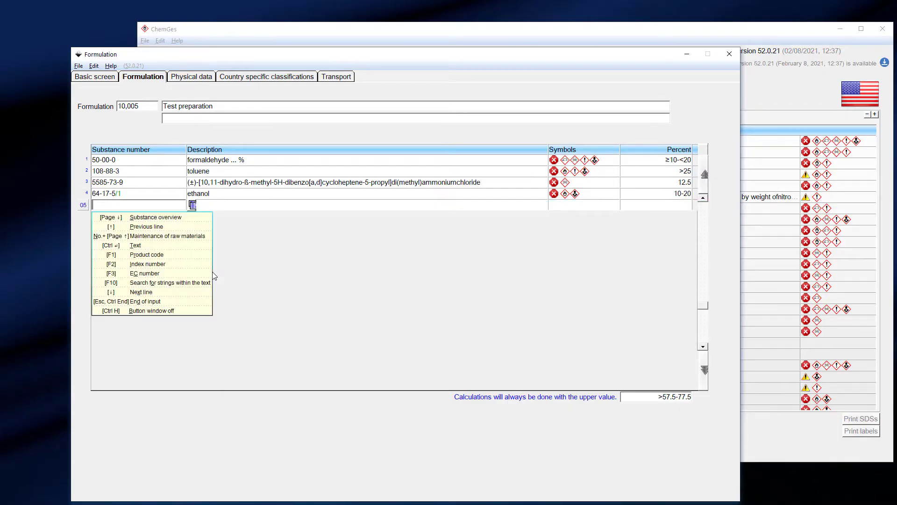
{"action": "left_click", "coordinate": [191, 76]}
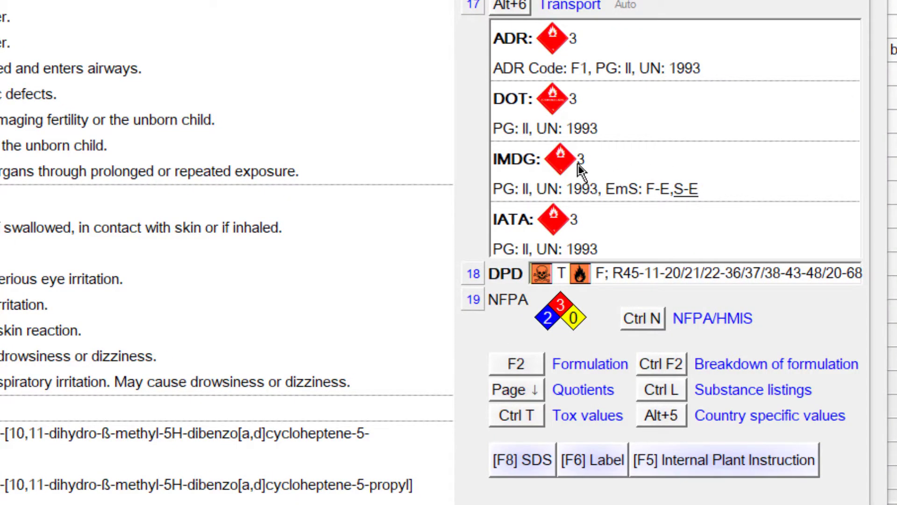
{"action": "mouse_move", "coordinate": [538, 181]}
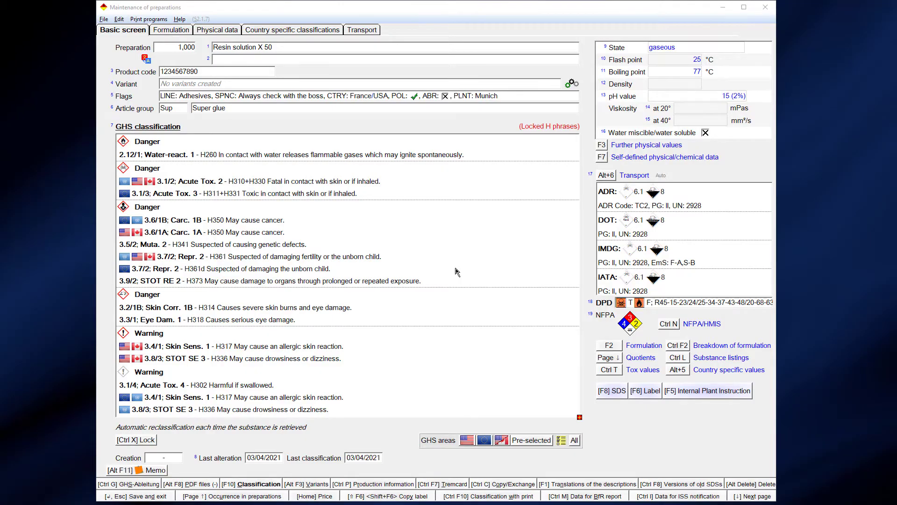
{"action": "mouse_move", "coordinate": [555, 358]}
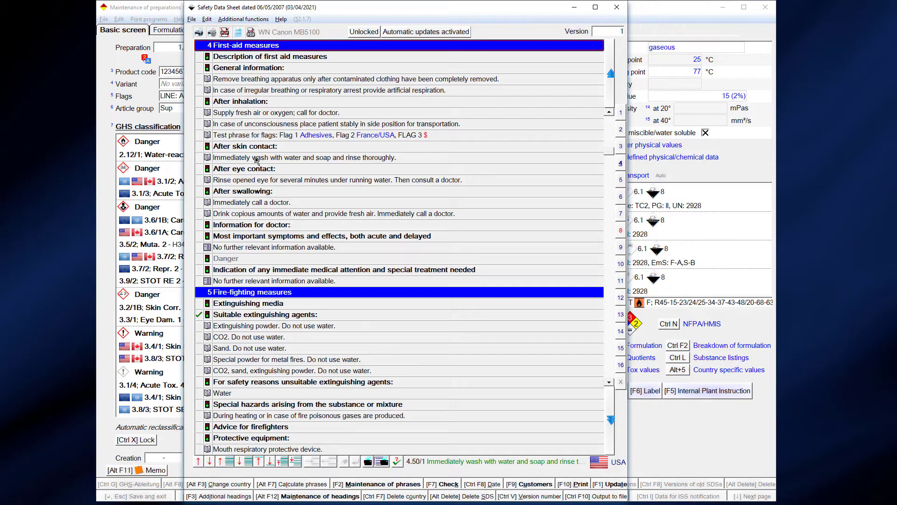
Step: Add further skin-contact first-aid phrases to the SDS and start the completion check
{"action": "left_click", "coordinate": [305, 157]}
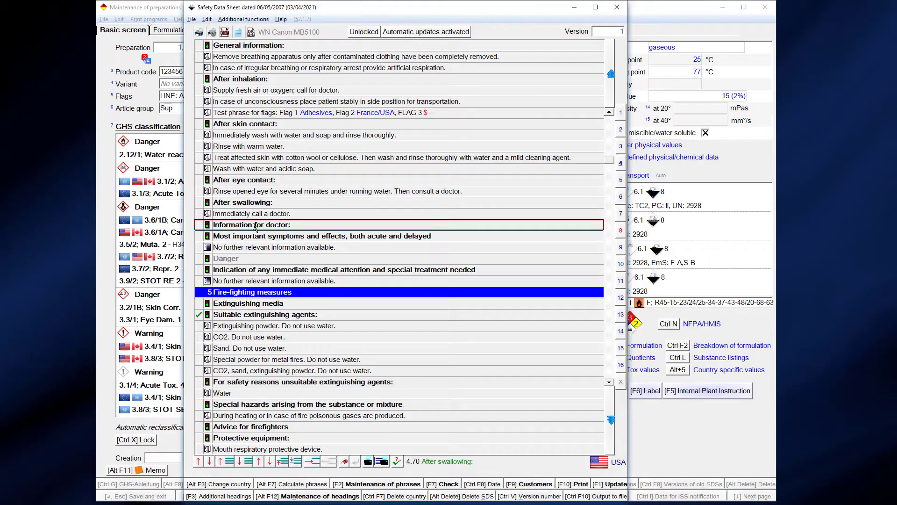
{"action": "left_click", "coordinate": [366, 460]}
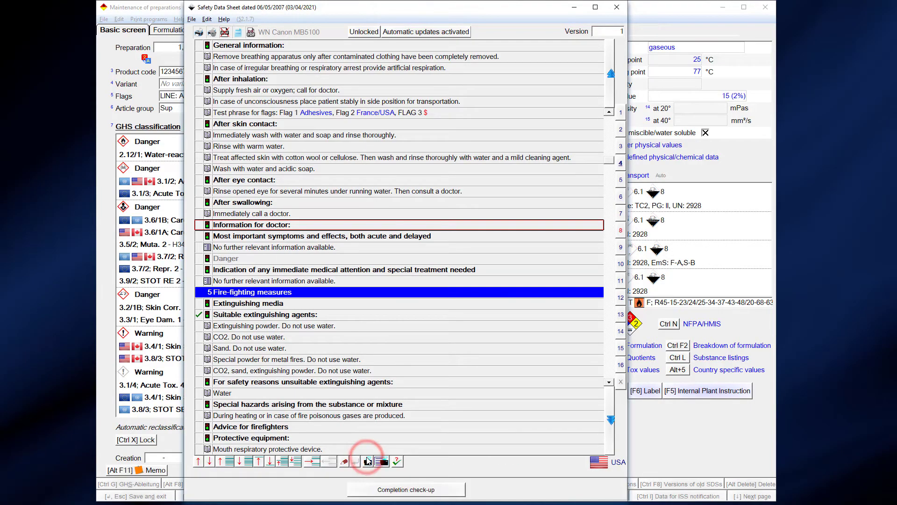
Step: Show the finished SDS in print preview and return to the main retrieval screen
{"action": "left_click", "coordinate": [368, 461]}
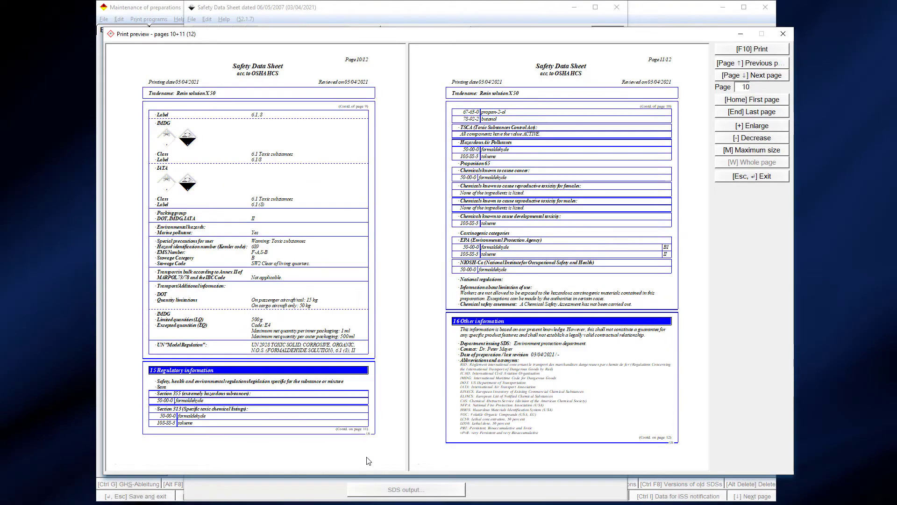
{"action": "left_click", "coordinate": [751, 75]}
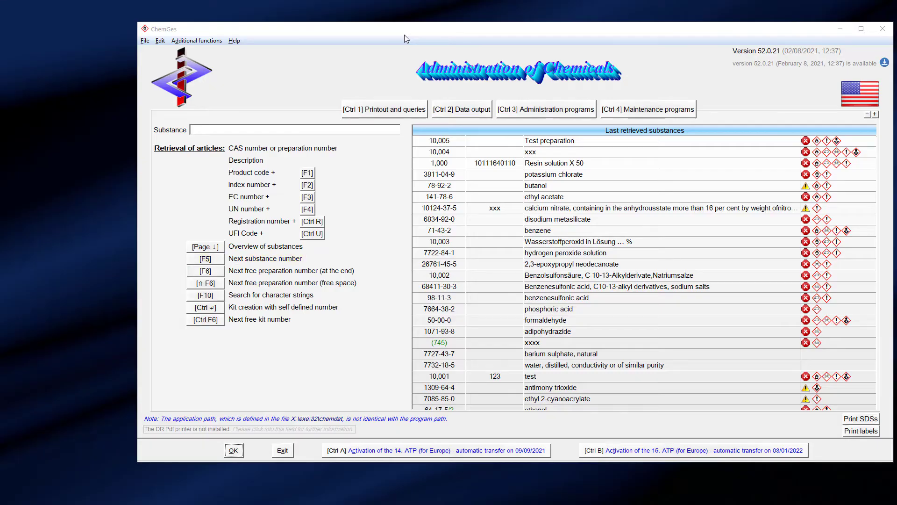
Step: Create raw material 123-45-6 named 'Test raw material'
{"action": "type", "text": "123456"}
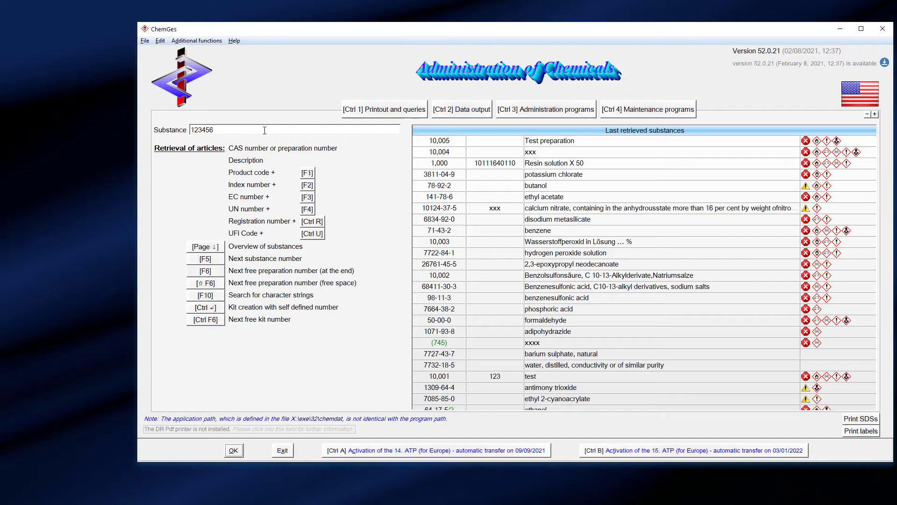
{"action": "left_click", "coordinate": [233, 450]}
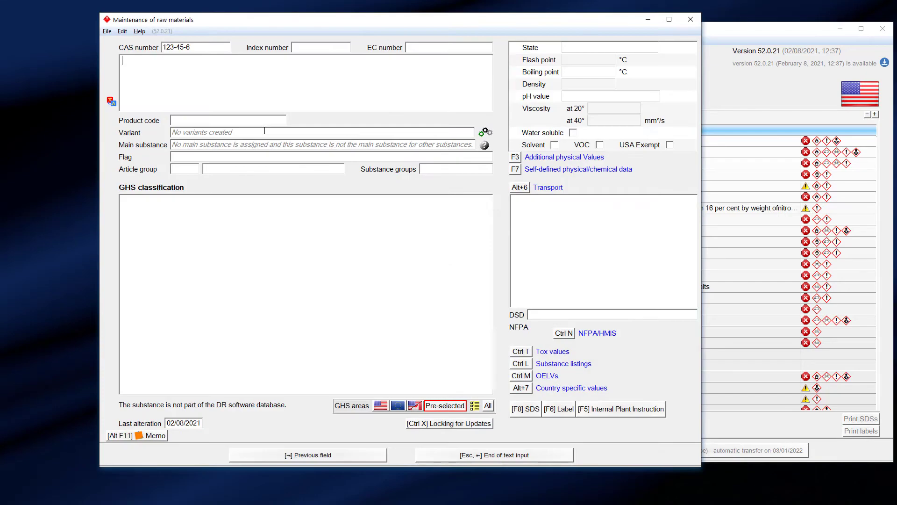
{"action": "type", "text": "Test"}
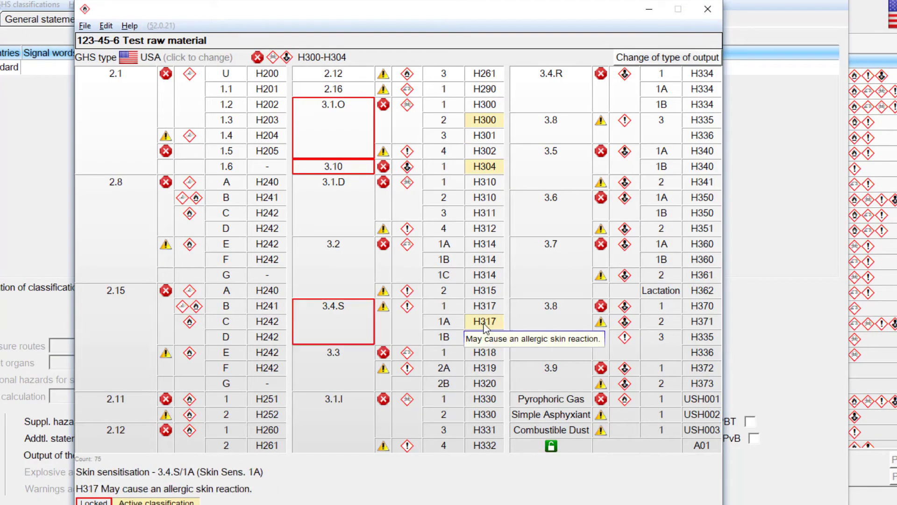
Step: Classify it as Skin Sens. 1A and enter its flash point 15-1
{"action": "left_click", "coordinate": [485, 414]}
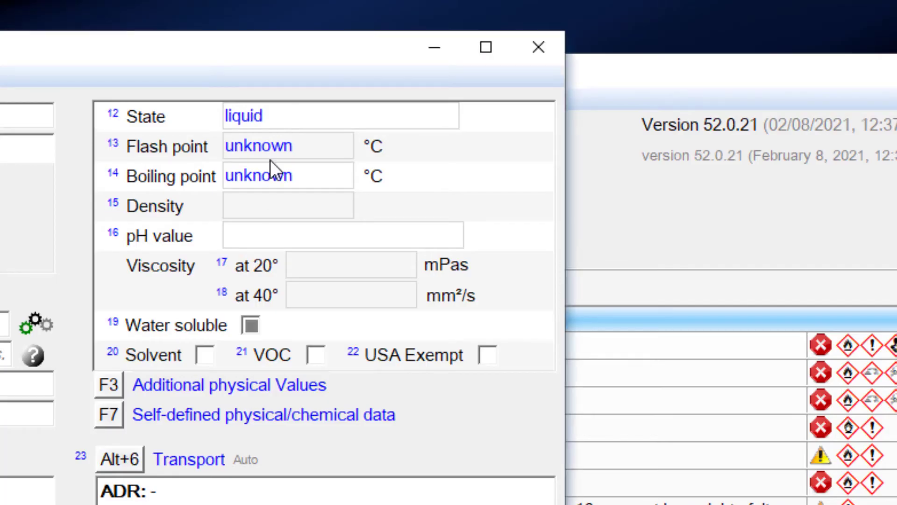
{"action": "type", "text": "15-1"}
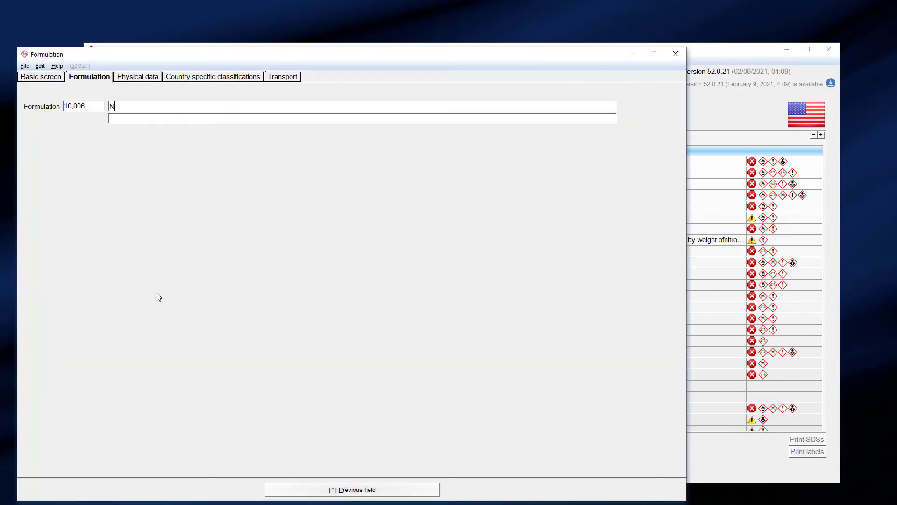
Step: Begin naming formulation 10,006 'New prepara...'
{"action": "type", "text": "ew prepara"}
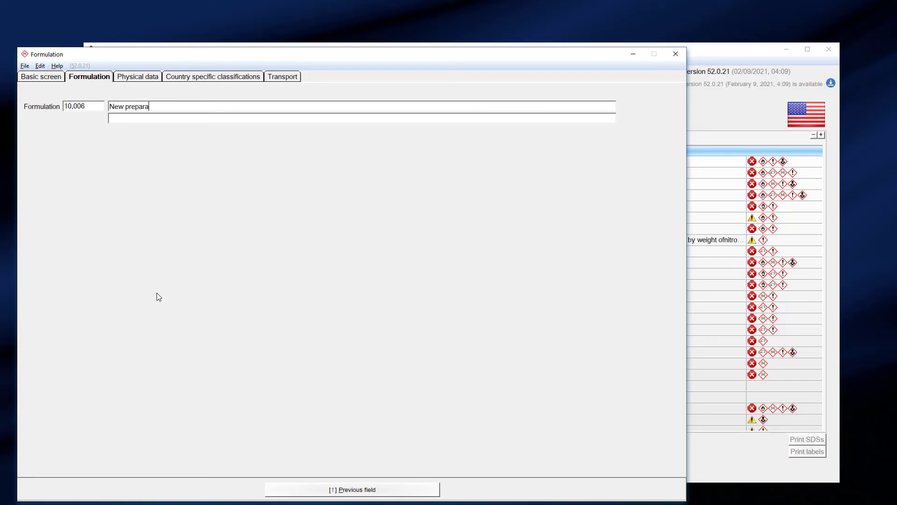